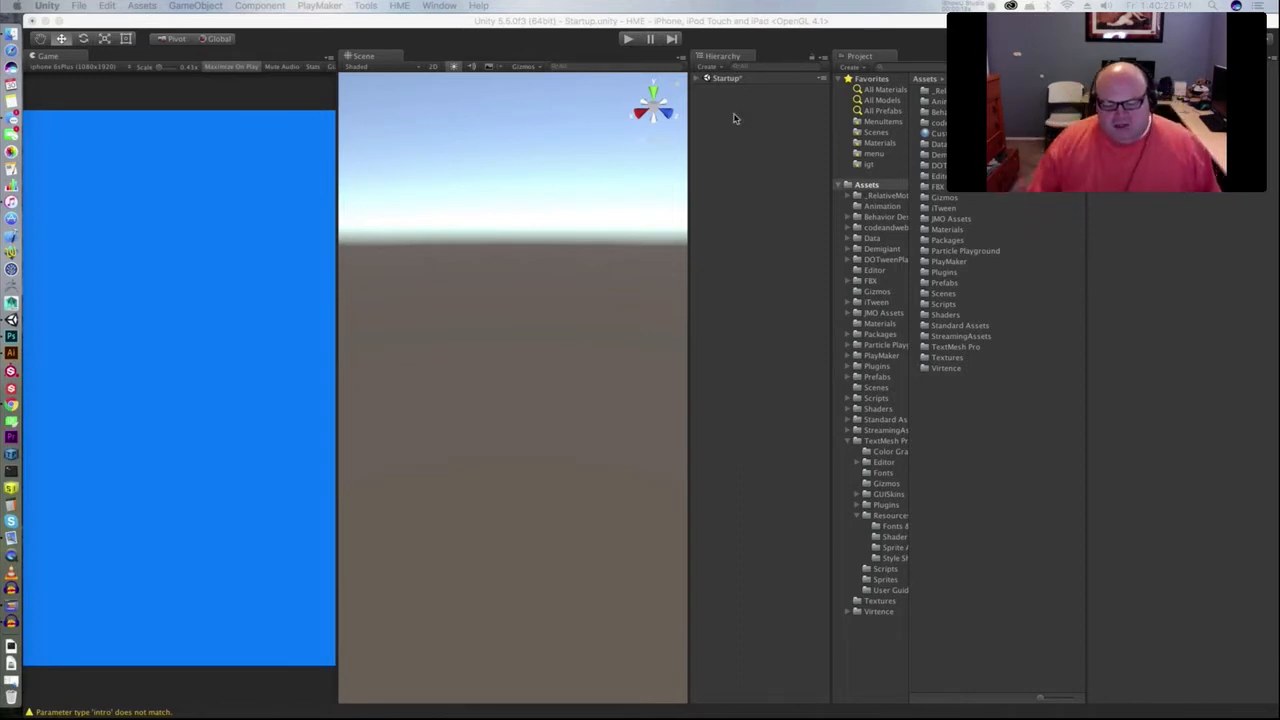
Enter play mode to show the Humans Must Eat title screen with its Play prompt
click(628, 38)
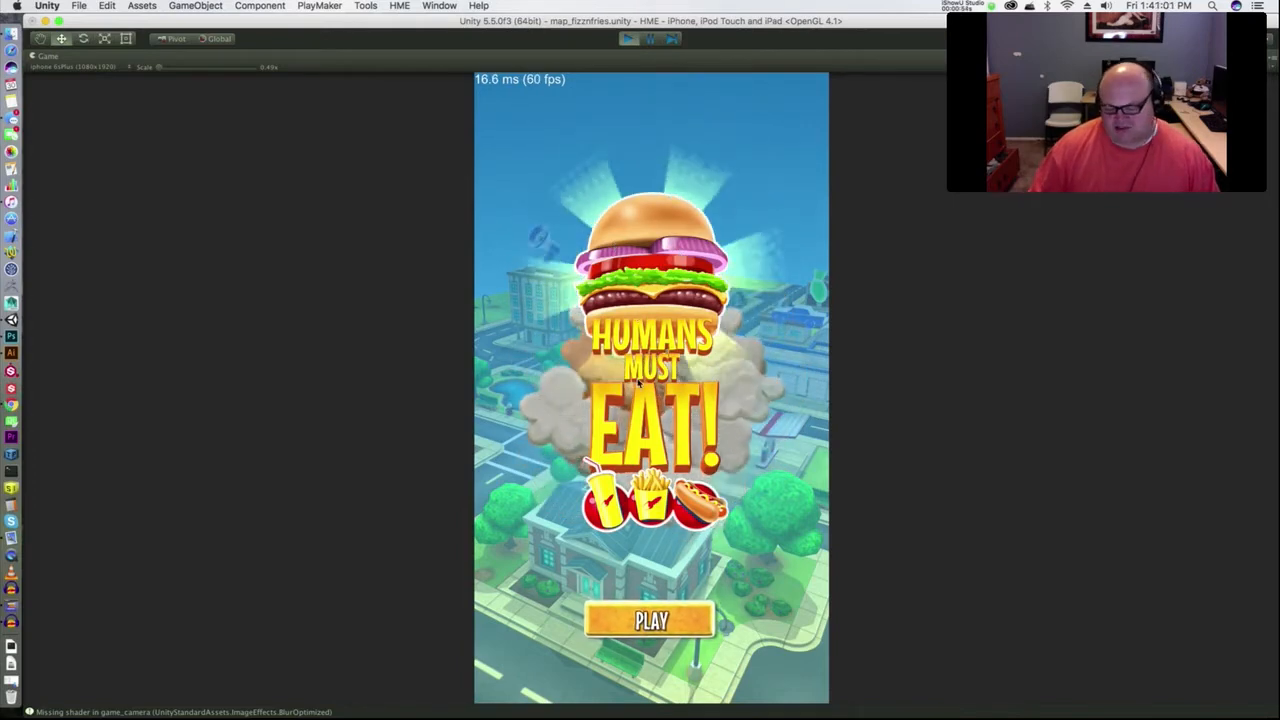
click(650, 620)
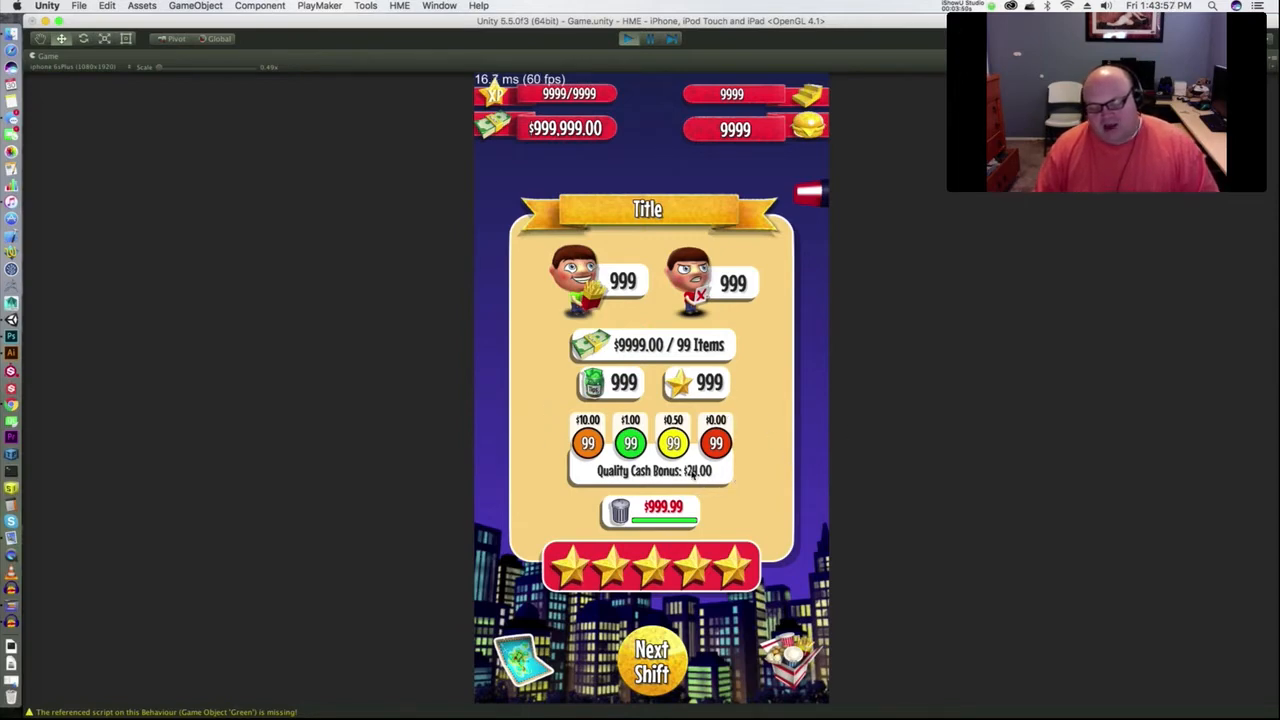
Continue past the shift summary with Next Shift to reach the 3D city map
click(652, 660)
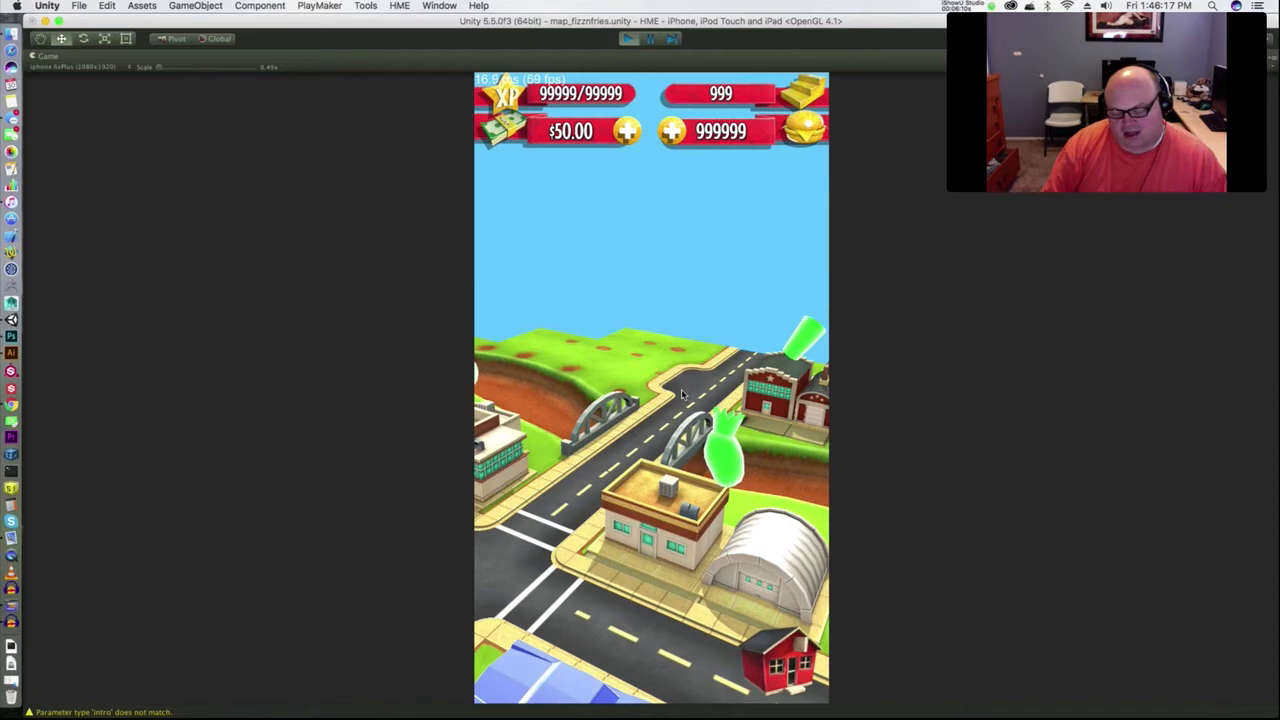
mouse_move(688, 398)
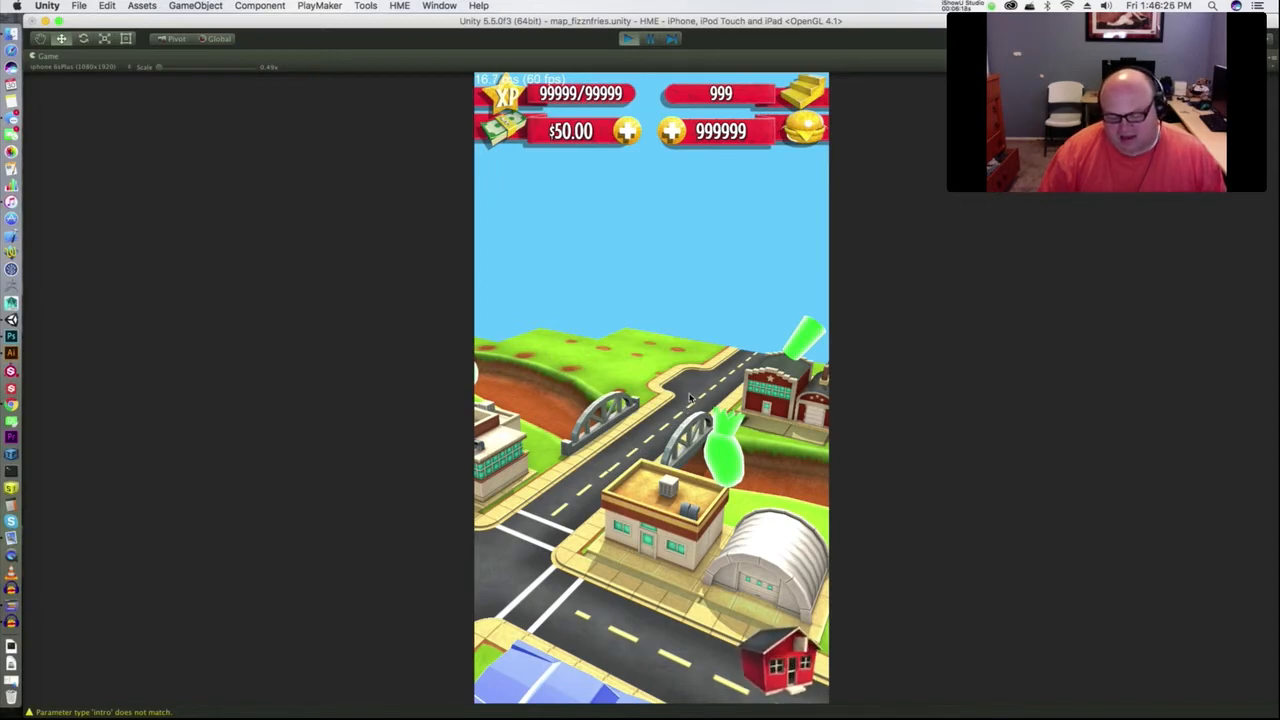